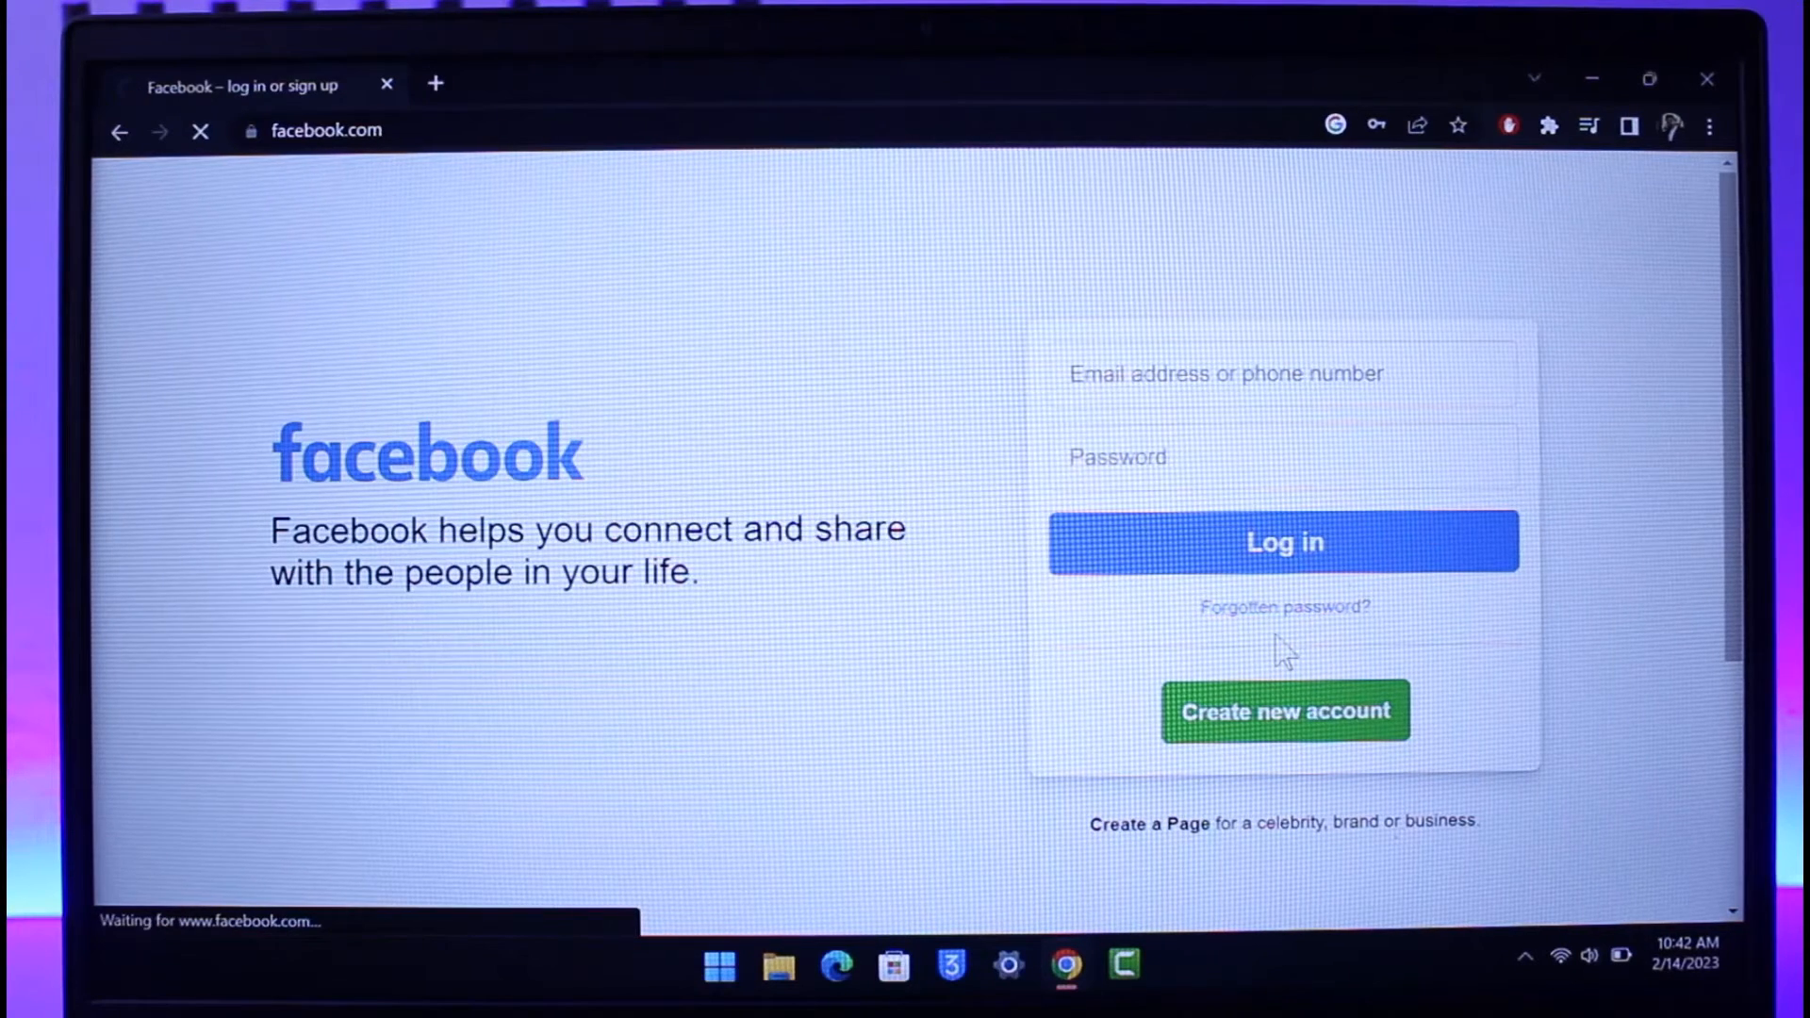
# Step: Search Find Your Account for the saved email suggestion, triggering a temporary block notice
pyautogui.click(1286, 607)
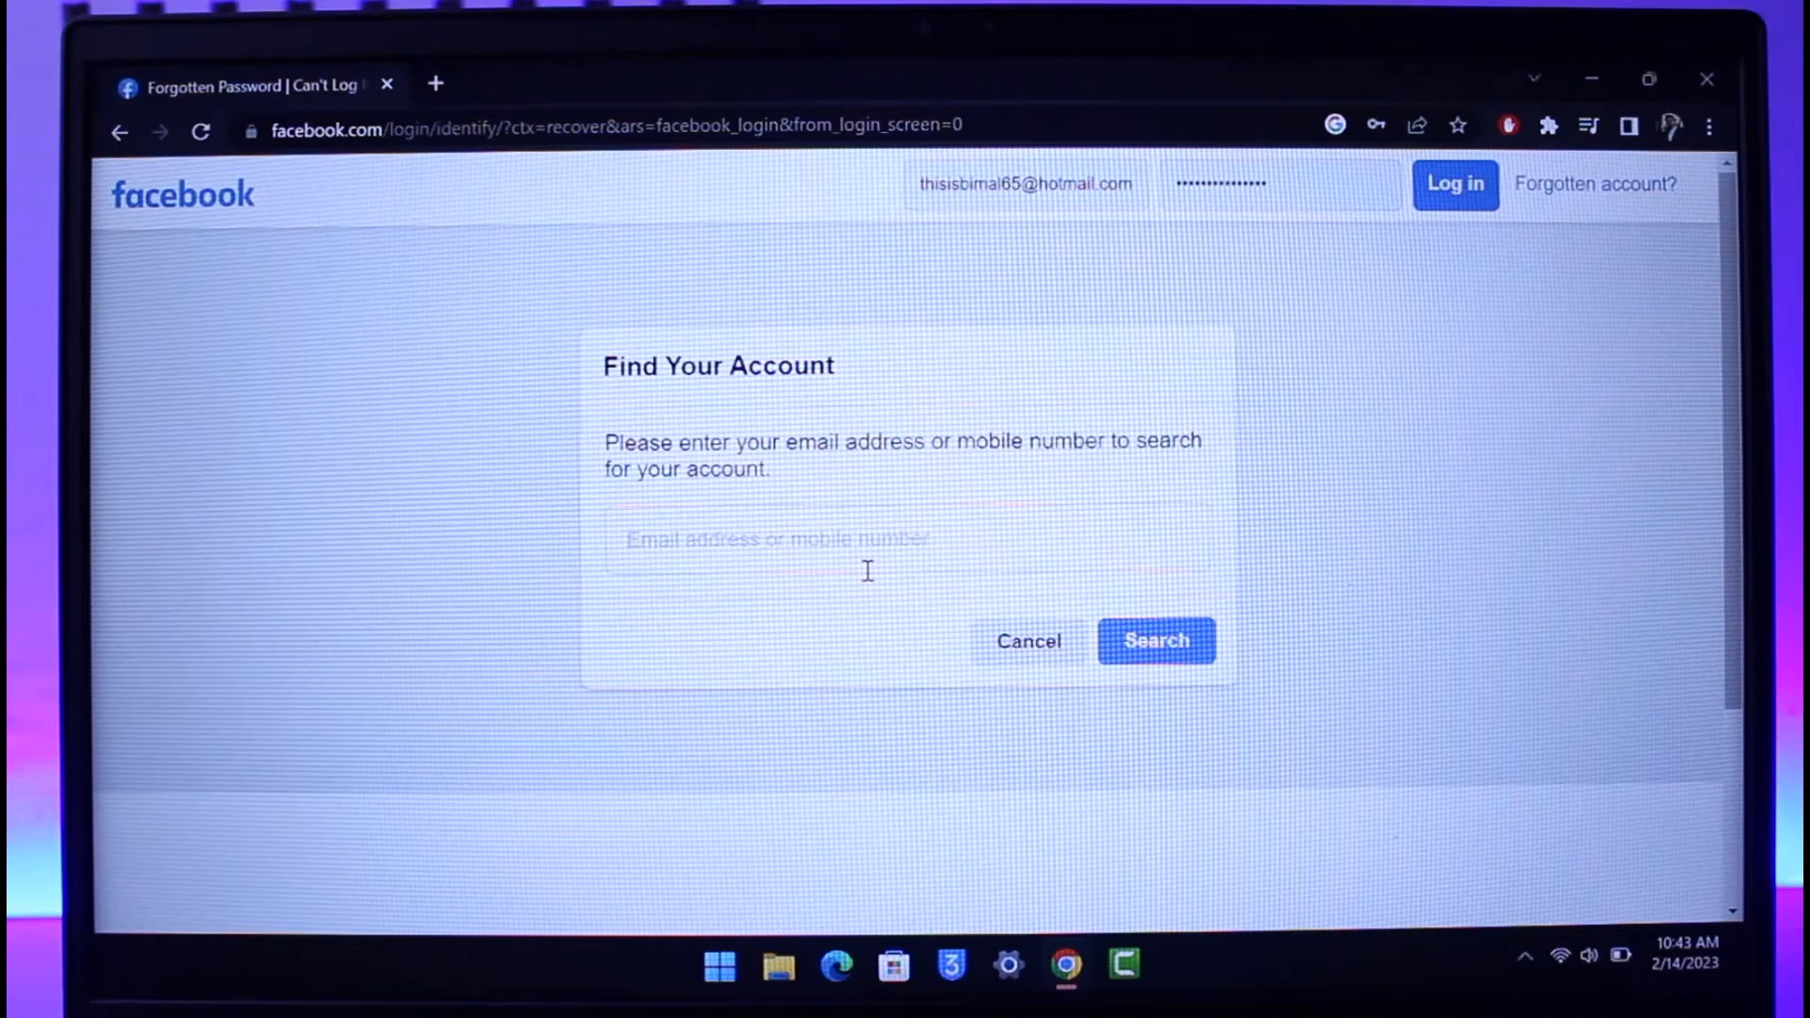
pyautogui.write('th')
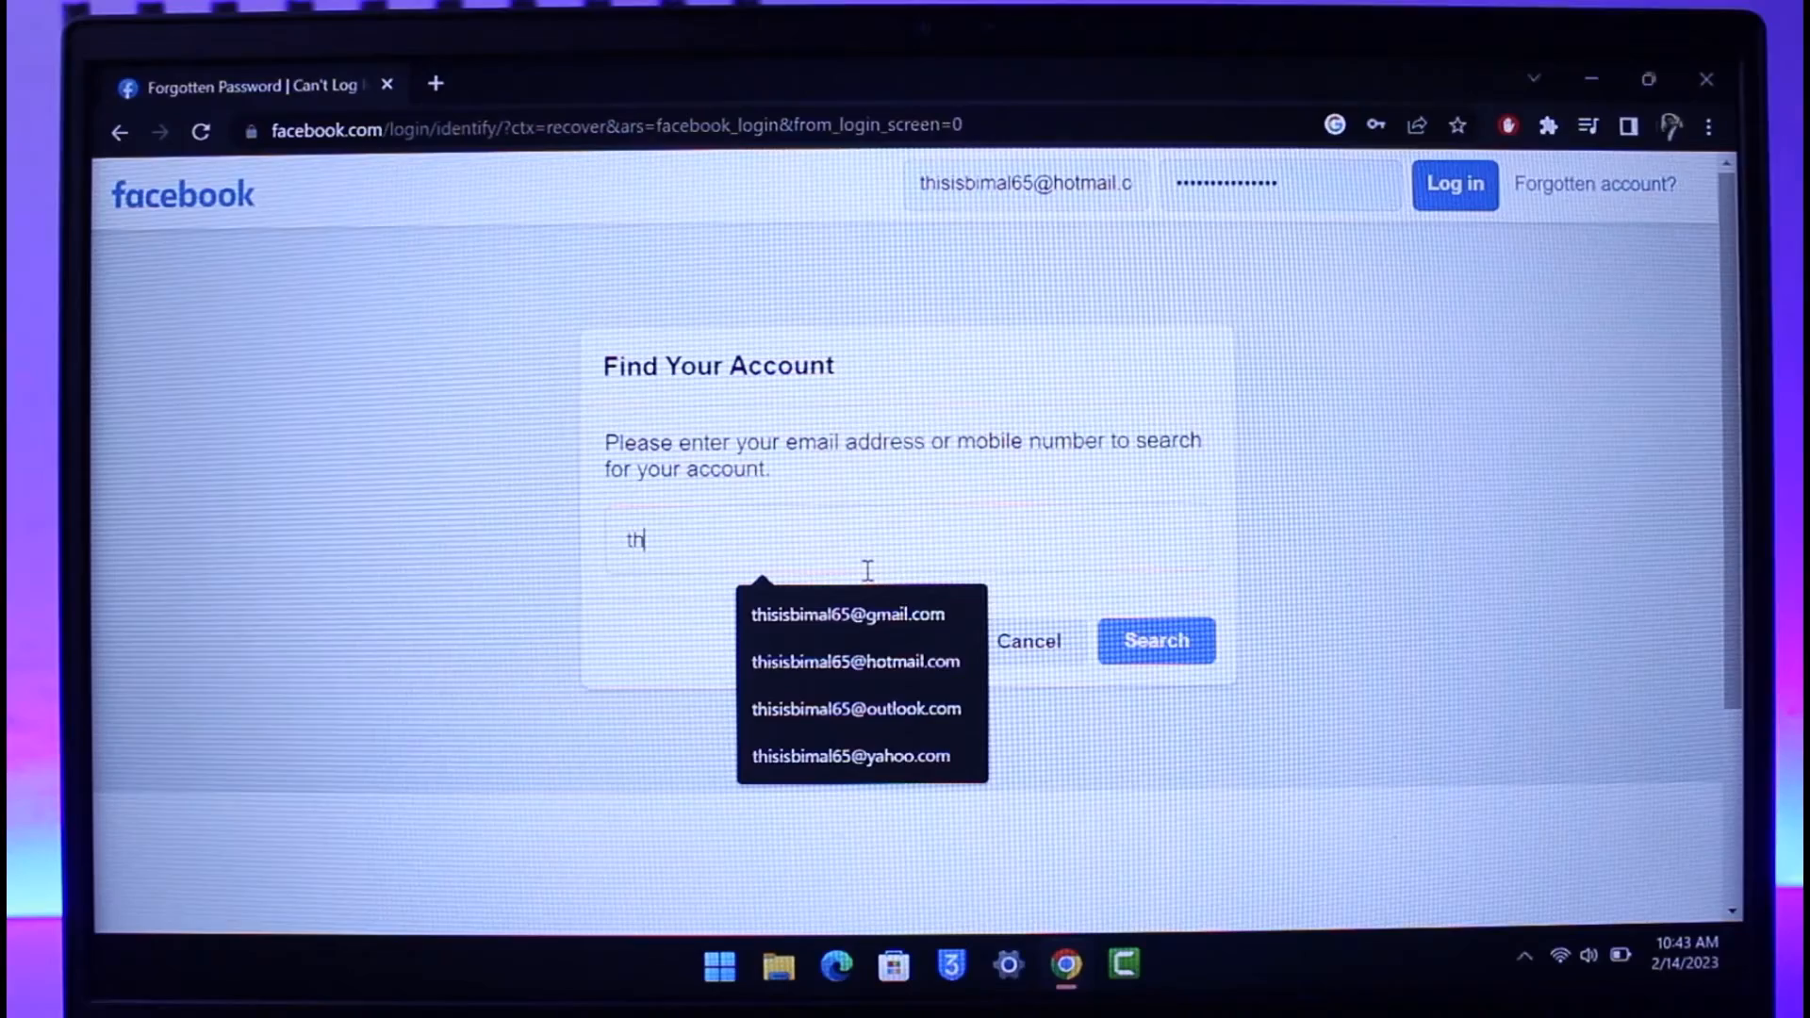
pyautogui.click(852, 662)
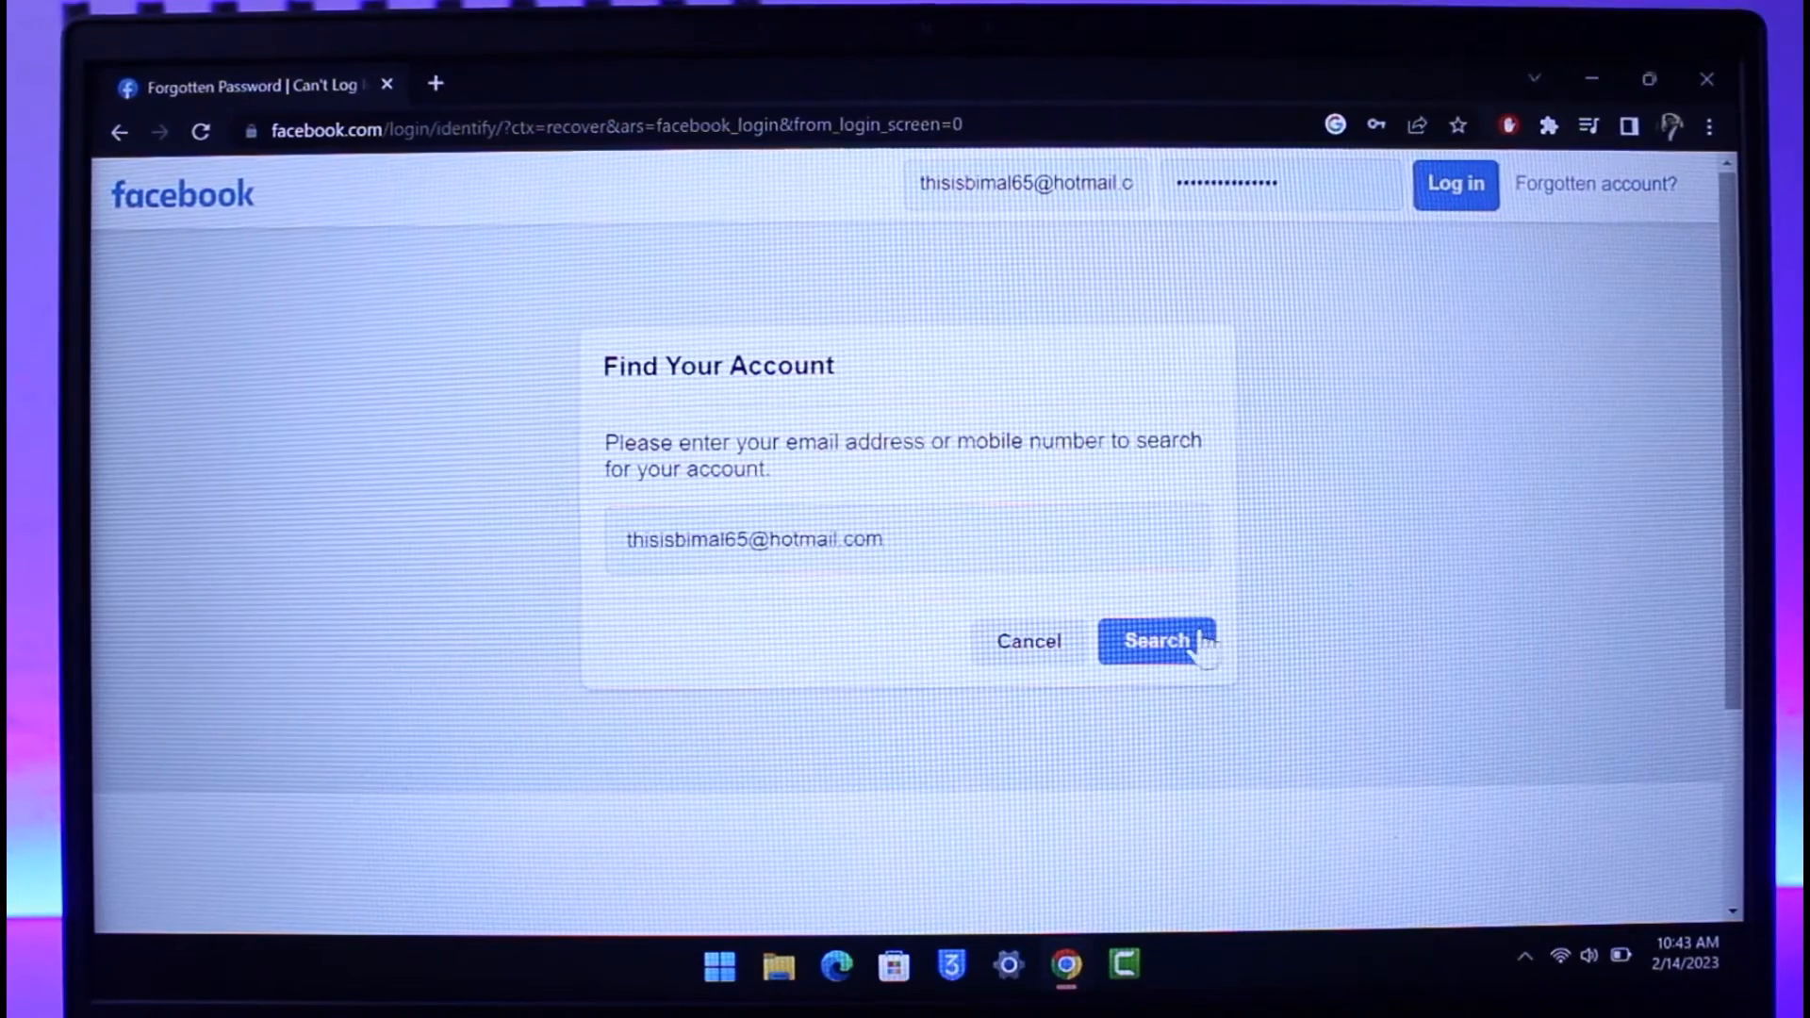
pyautogui.click(1155, 641)
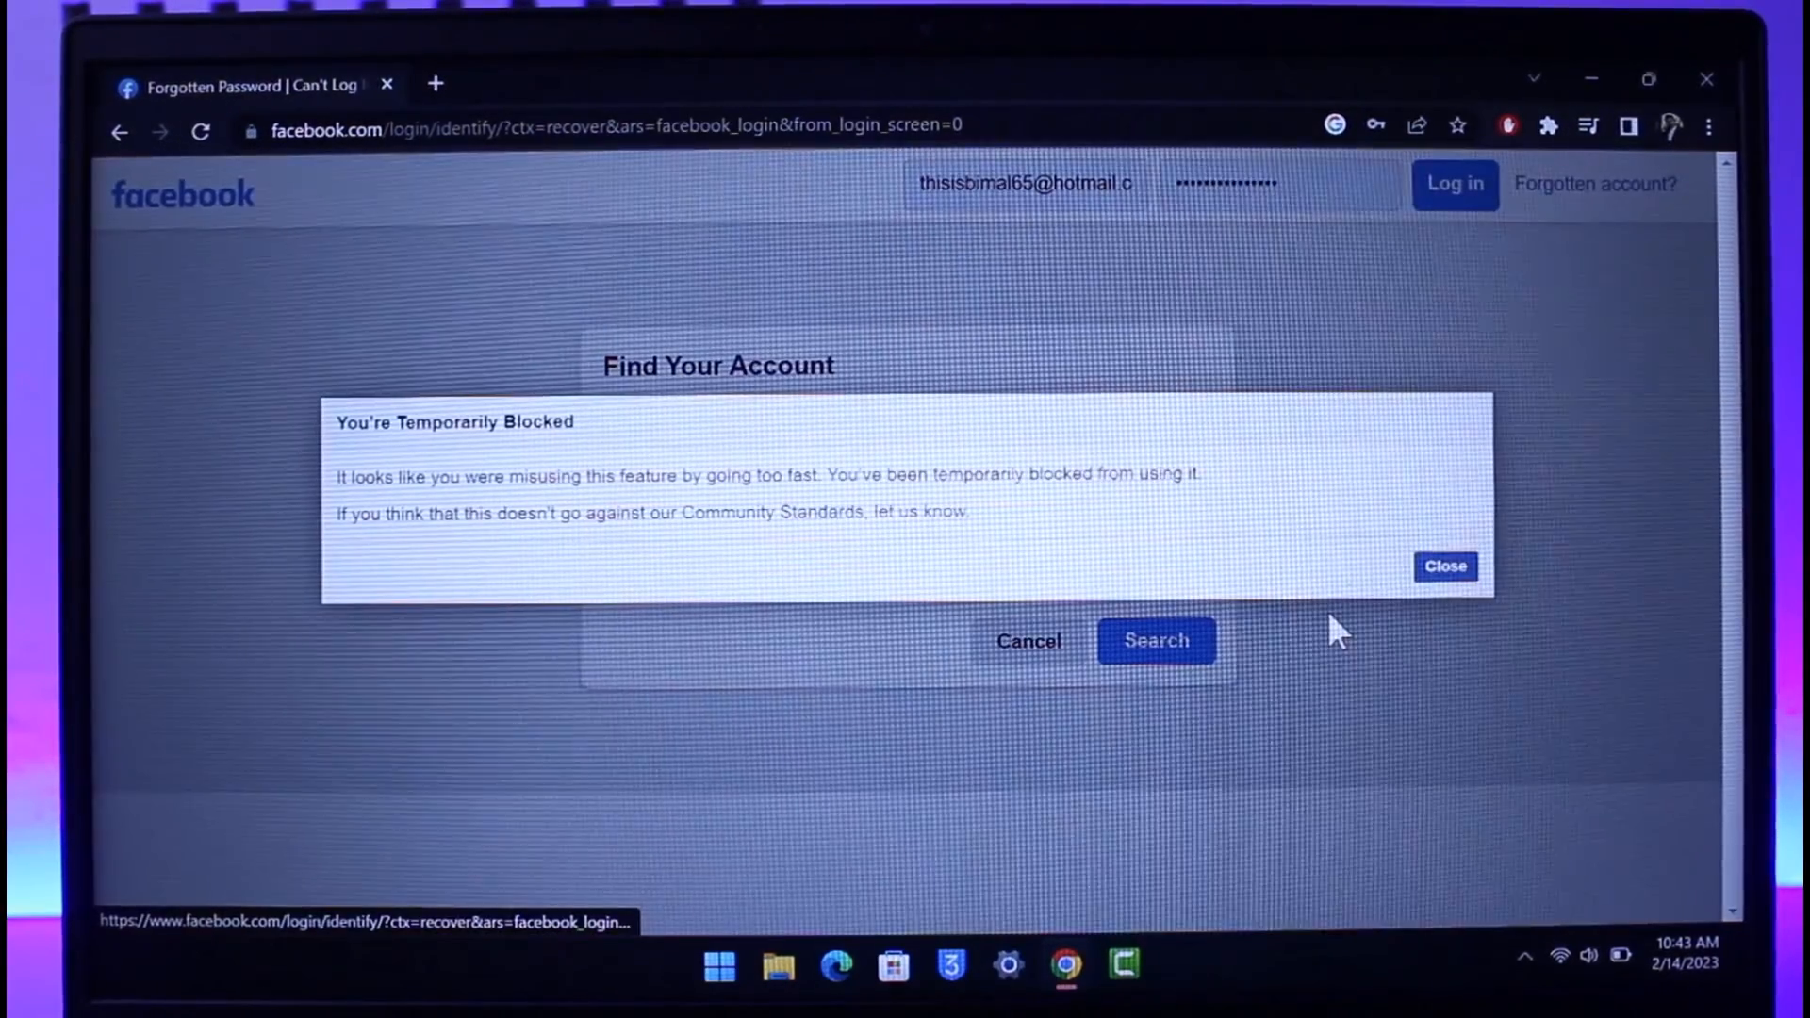
pyautogui.click(1444, 566)
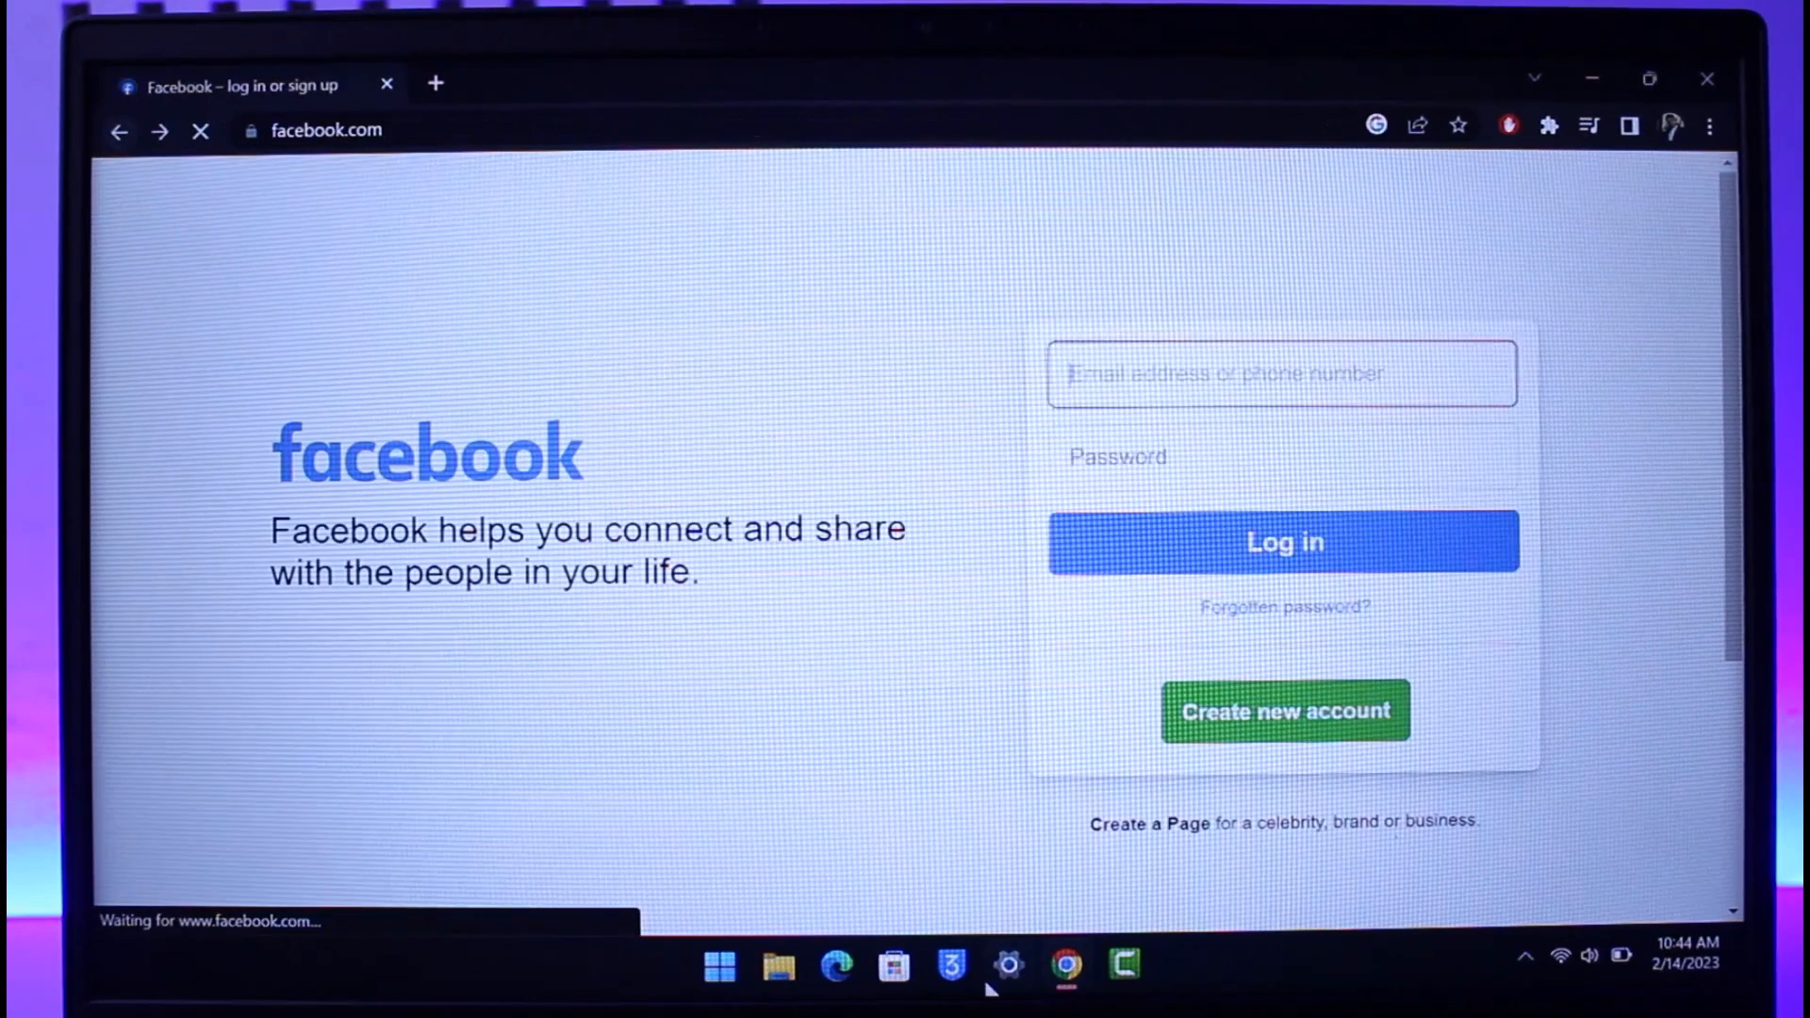
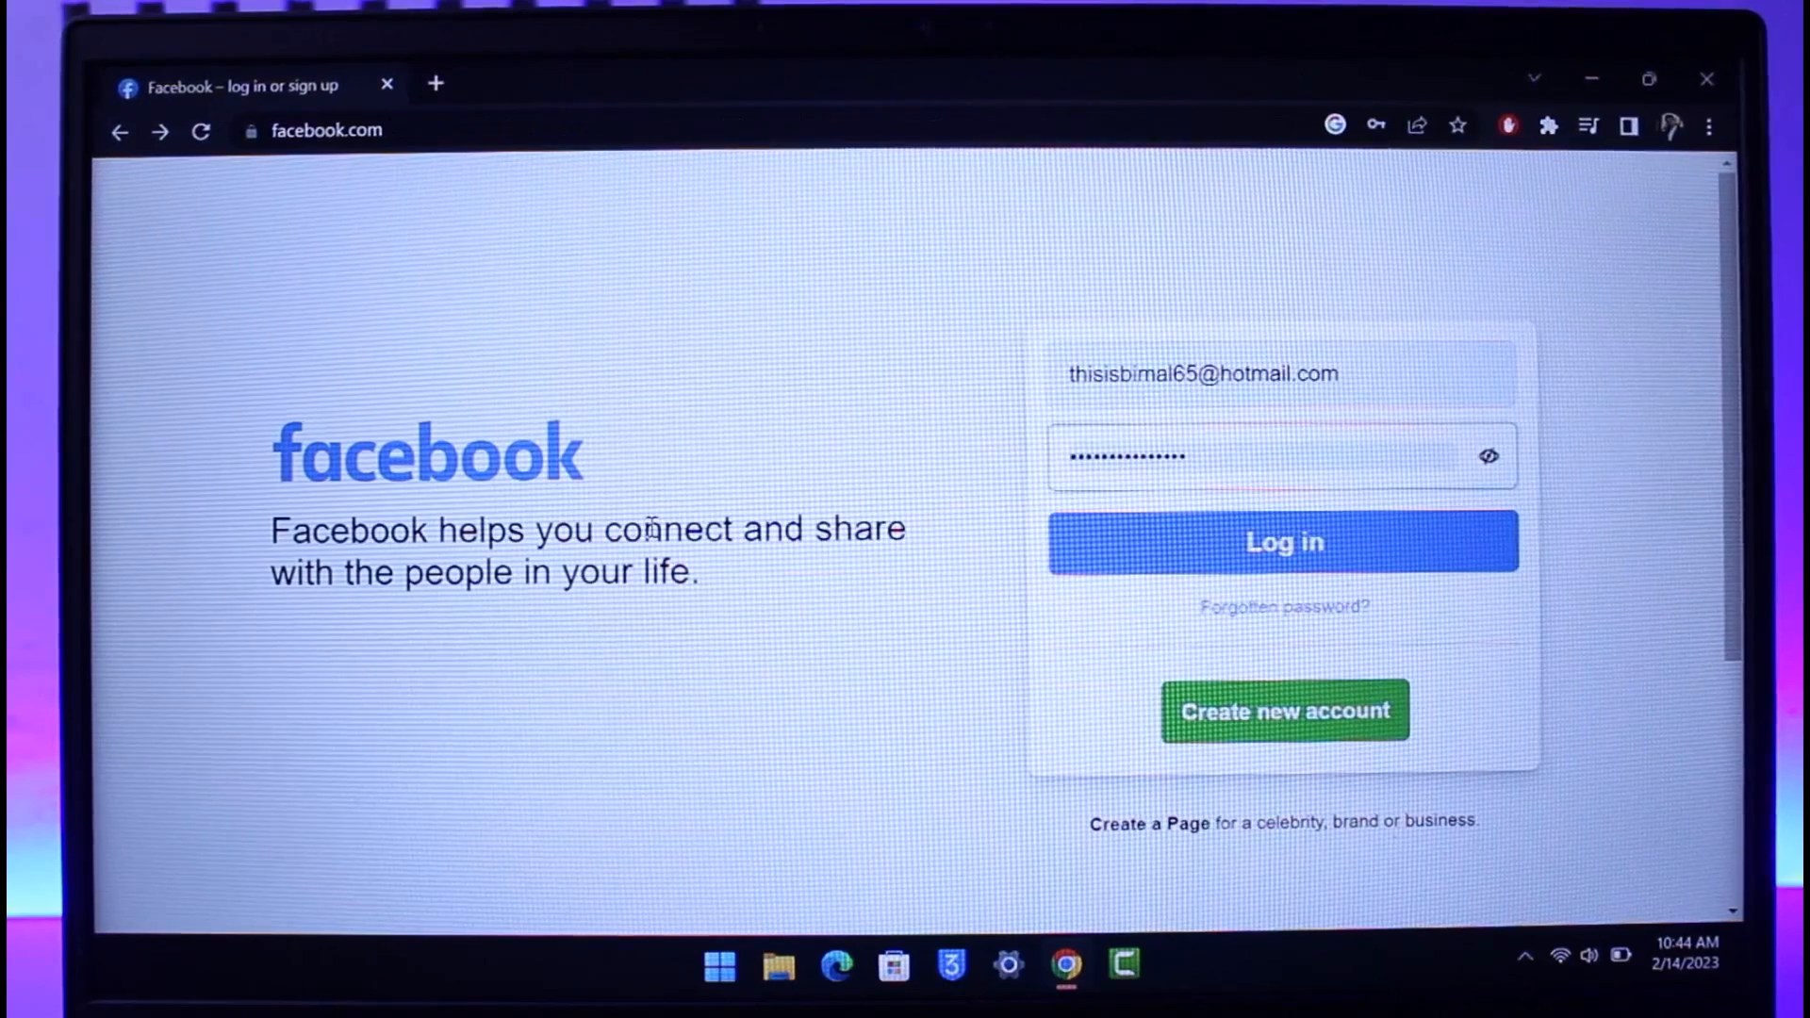